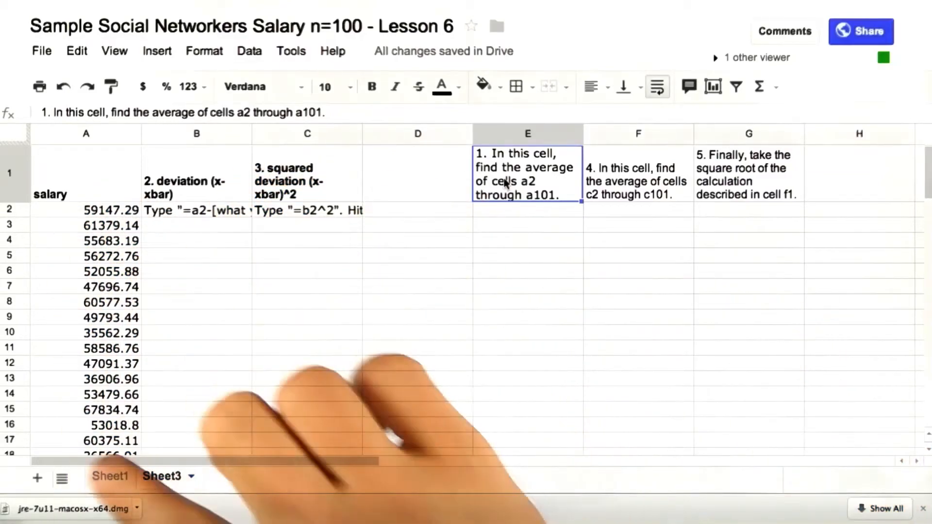
Enter =average(a2:a101) in E1 to get the mean salary 50586.3633
{"action": "scroll", "scroll_direction": "down", "scroll_amount": 3}
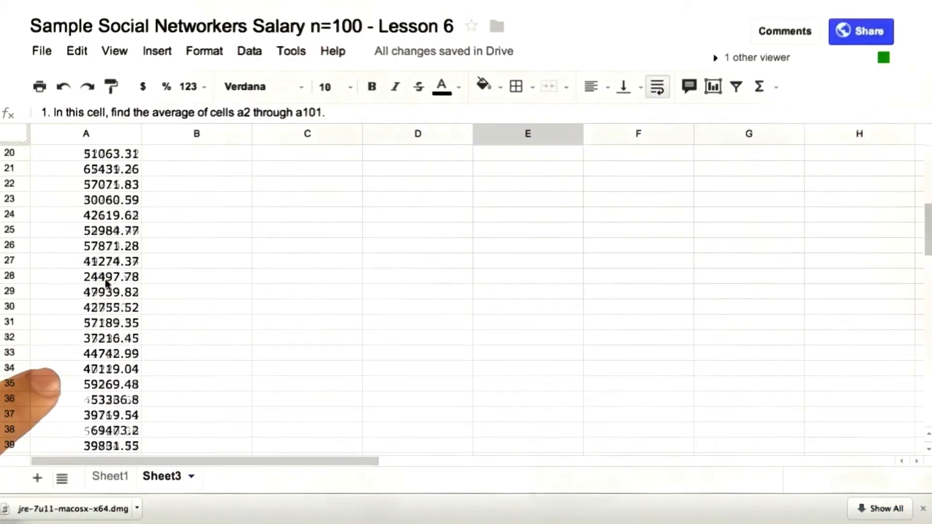
{"action": "scroll", "scroll_direction": "down", "scroll_amount": 3}
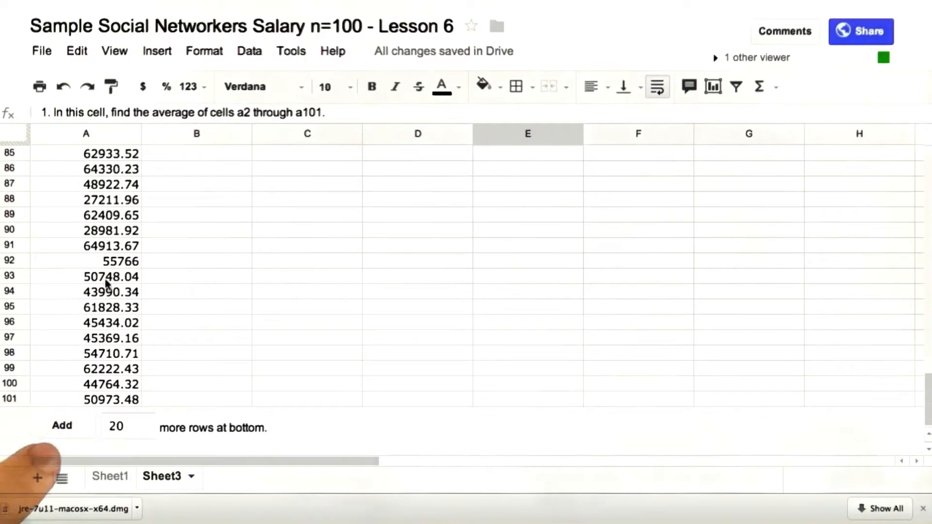
{"action": "mouse_move", "coordinate": [106, 292]}
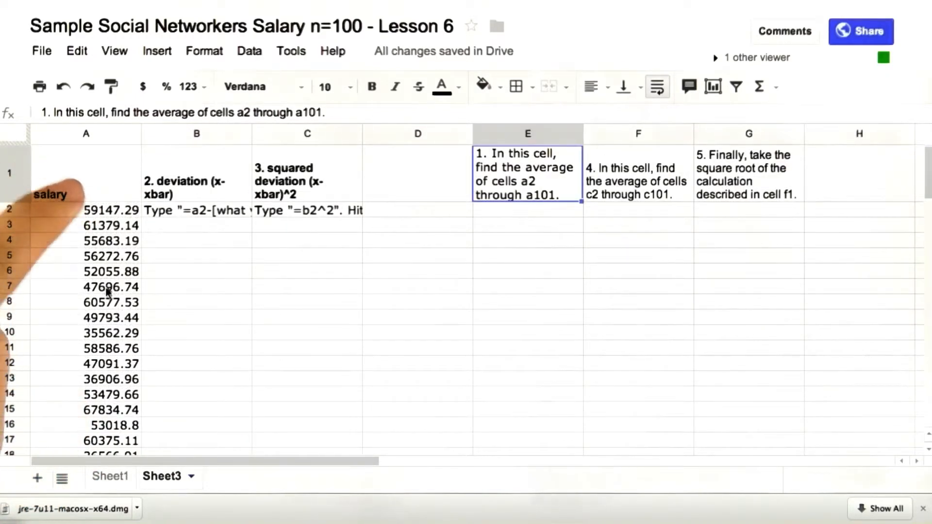
{"action": "mouse_move", "coordinate": [110, 285]}
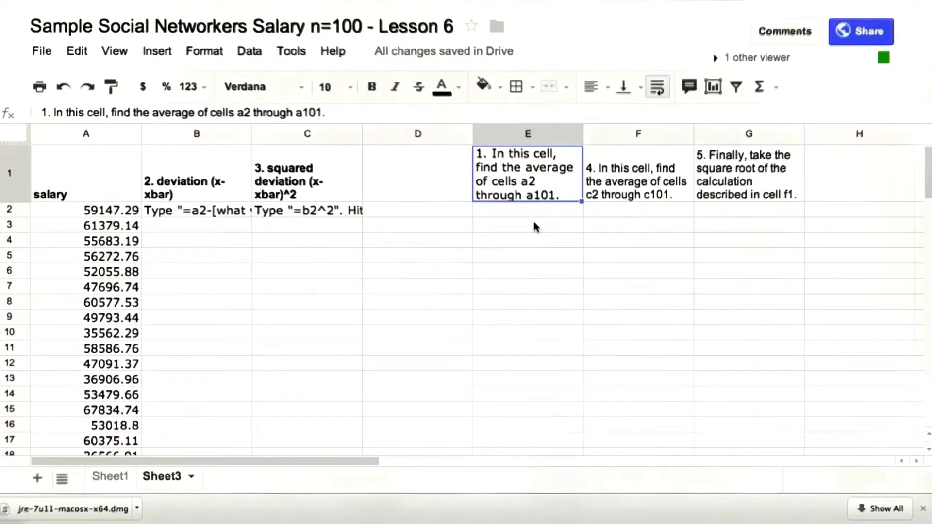
{"action": "type", "text": "=average("}
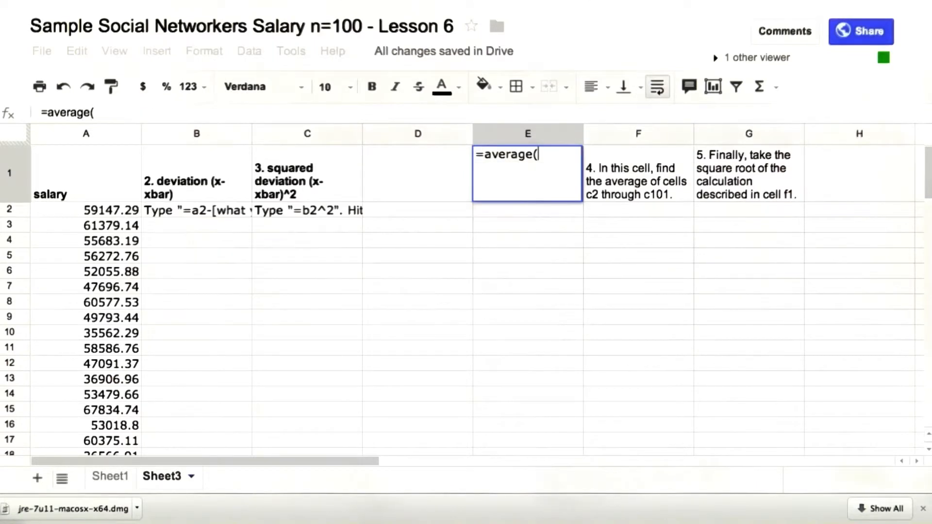
{"action": "type", "text": "a2:"}
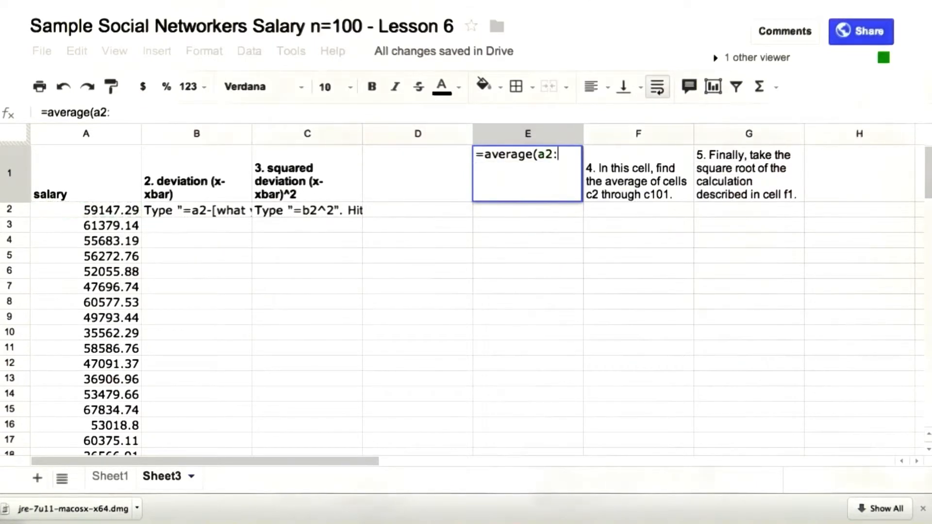
{"action": "type", "text": "a101"}
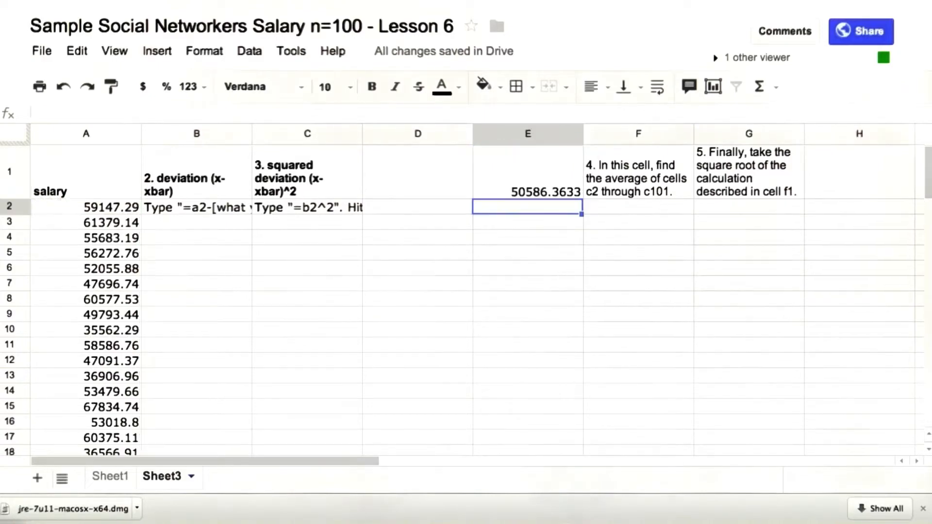
{"action": "left_click", "coordinate": [197, 207]}
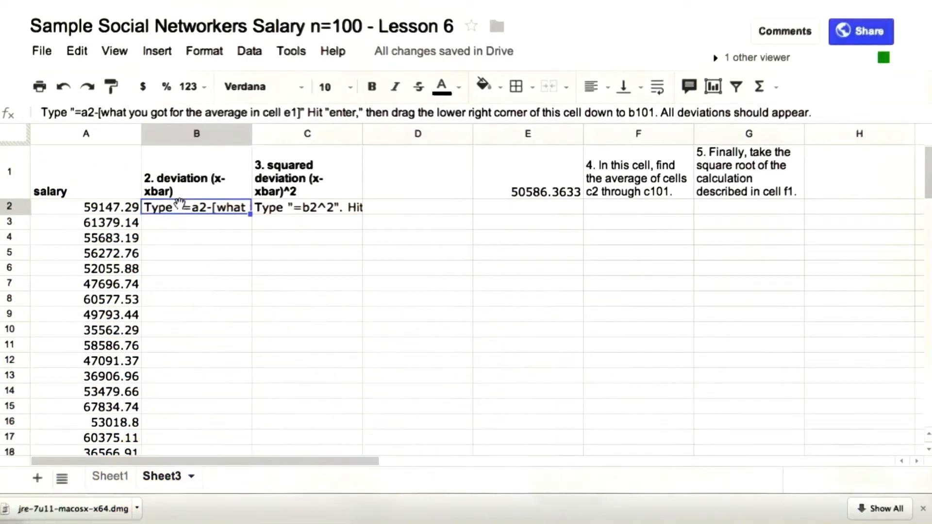
Put =a2-50586.36 in B2 and fill it down through B101
{"action": "type", "text": "=a2"}
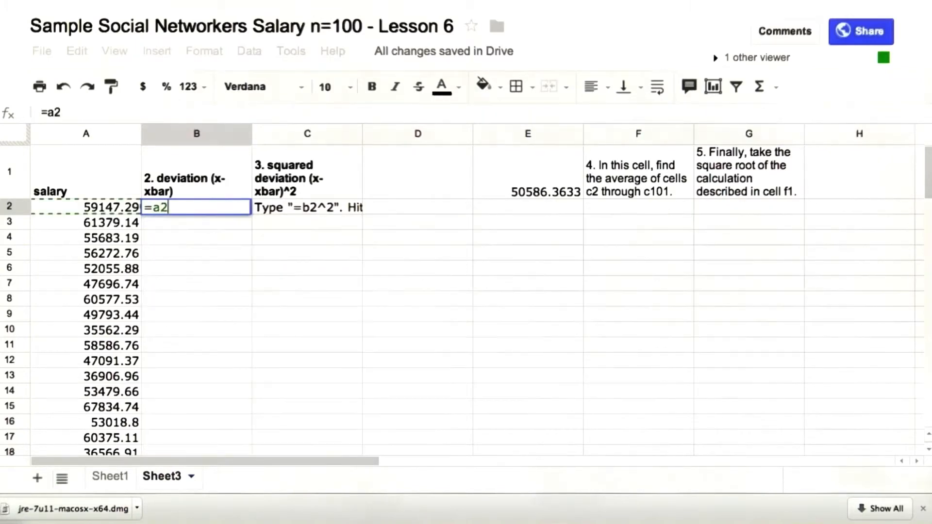
{"action": "type", "text": "-"}
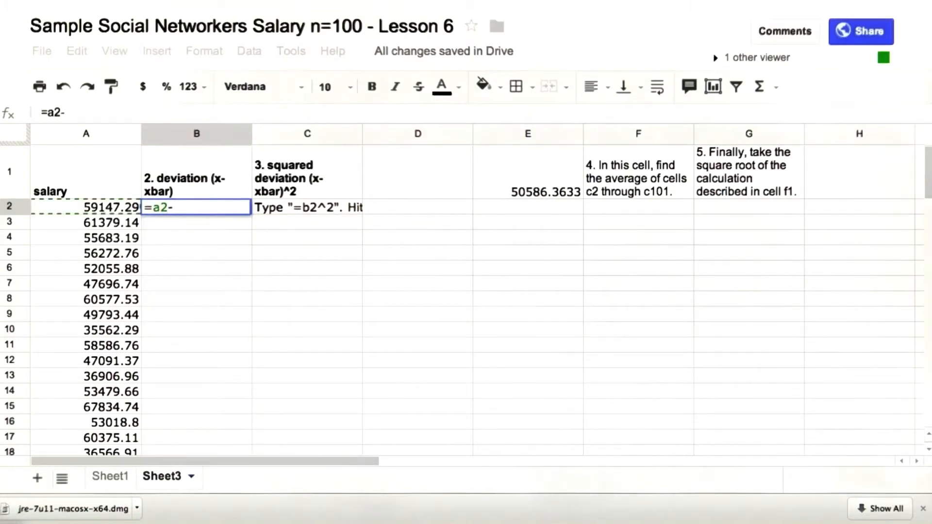
{"action": "type", "text": "50,5"}
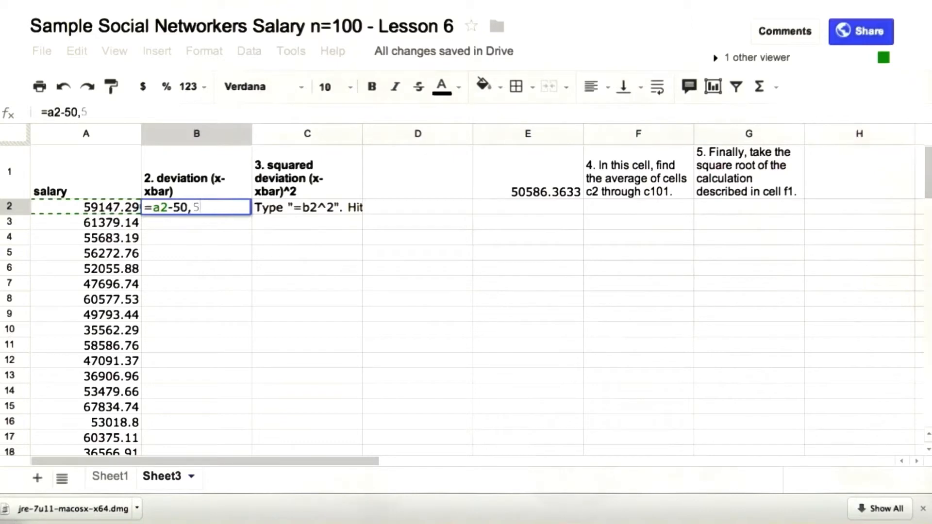
{"action": "type", "text": "586.36"}
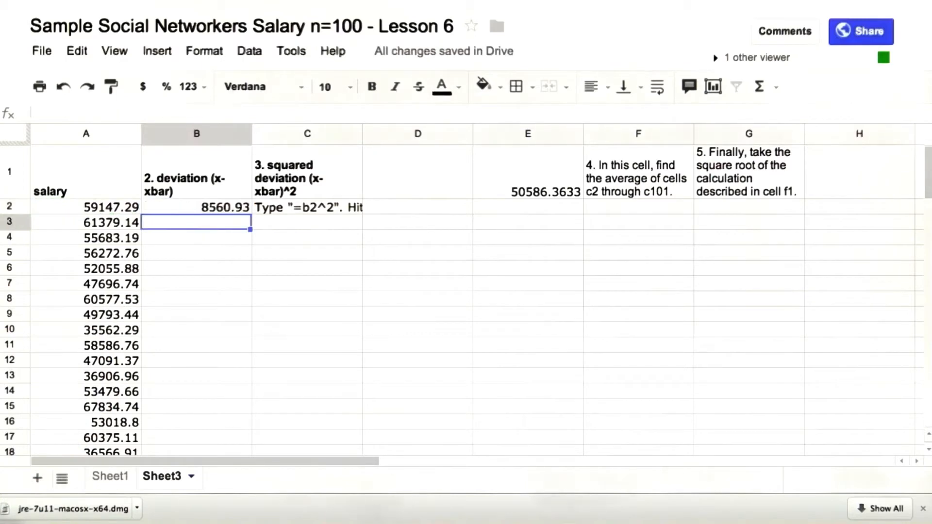
{"action": "mouse_move", "coordinate": [232, 200]}
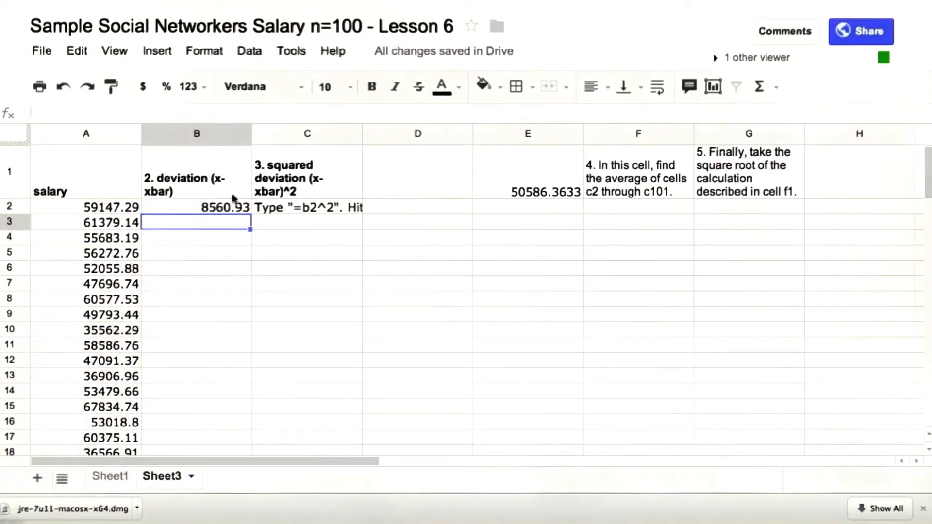
{"action": "left_click", "coordinate": [196, 206]}
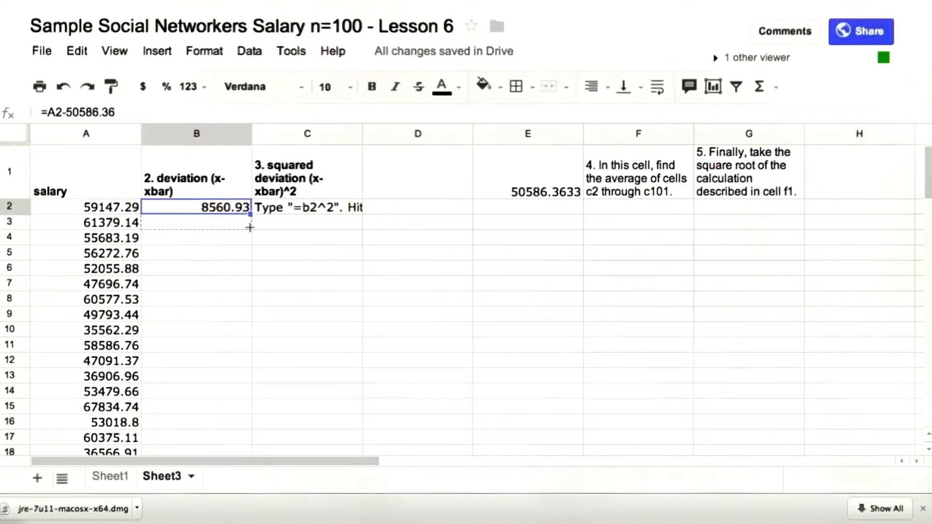
{"action": "scroll", "scroll_direction": "down", "scroll_amount": 3}
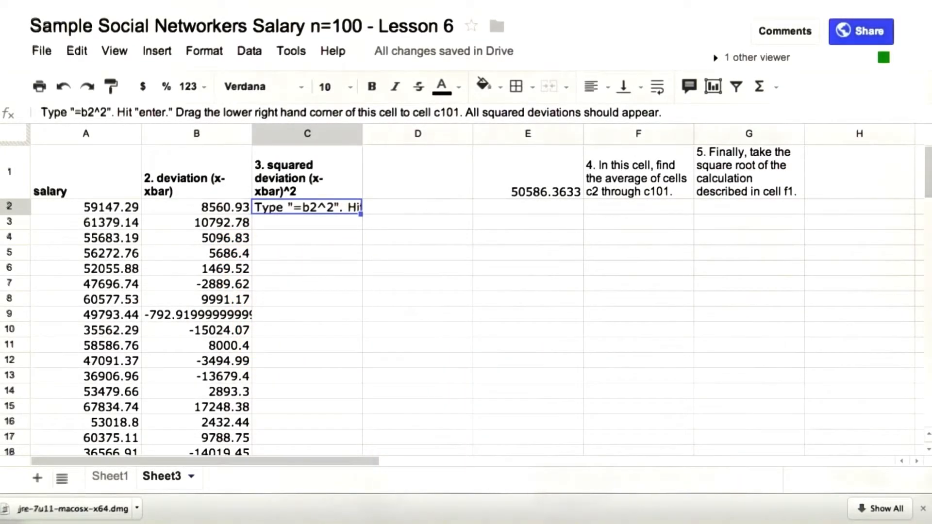
Put =b2^2 in C2 and fill it down through C101
{"action": "type", "text": "=b"}
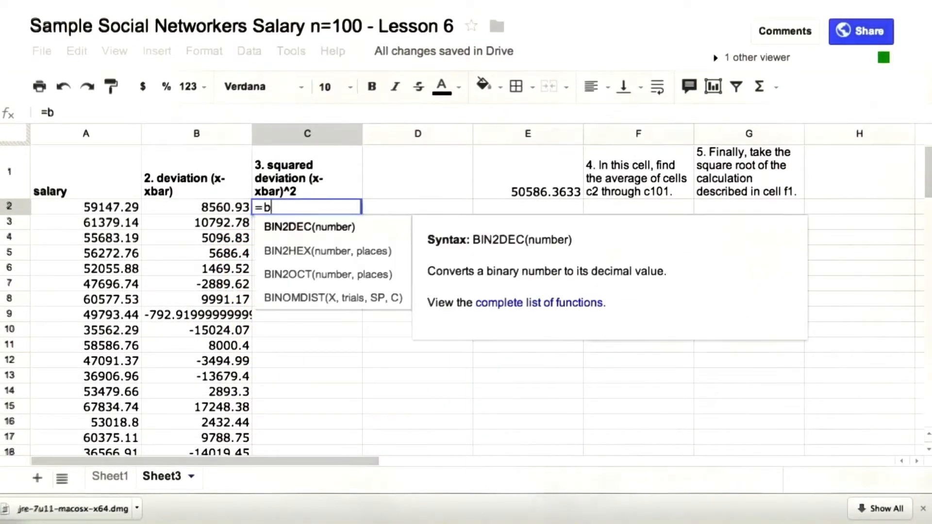
{"action": "type", "text": "2^2"}
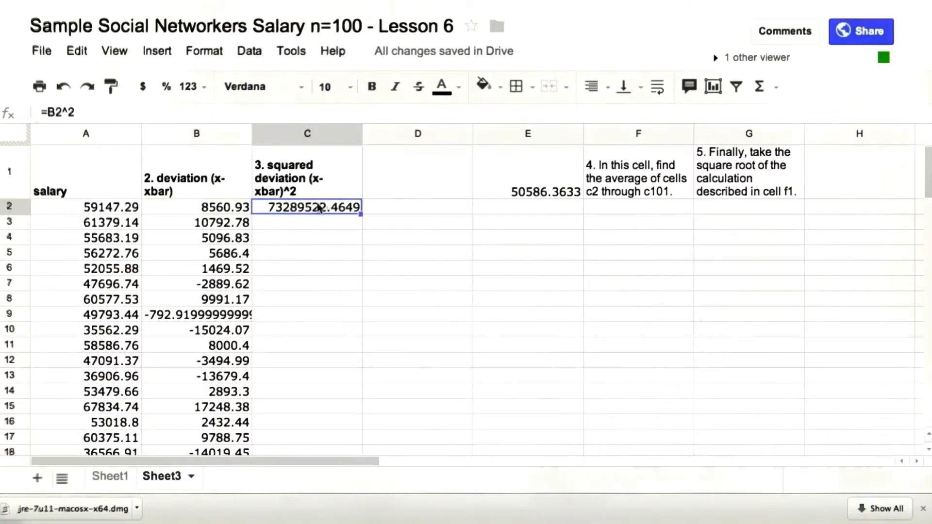
{"action": "scroll", "scroll_direction": "down", "scroll_amount": 3}
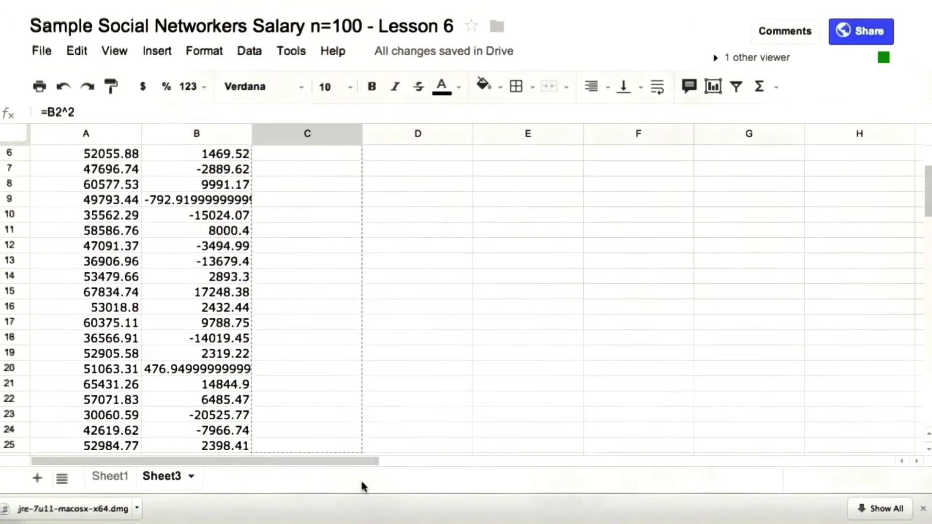
{"action": "scroll", "scroll_direction": "down", "scroll_amount": 3}
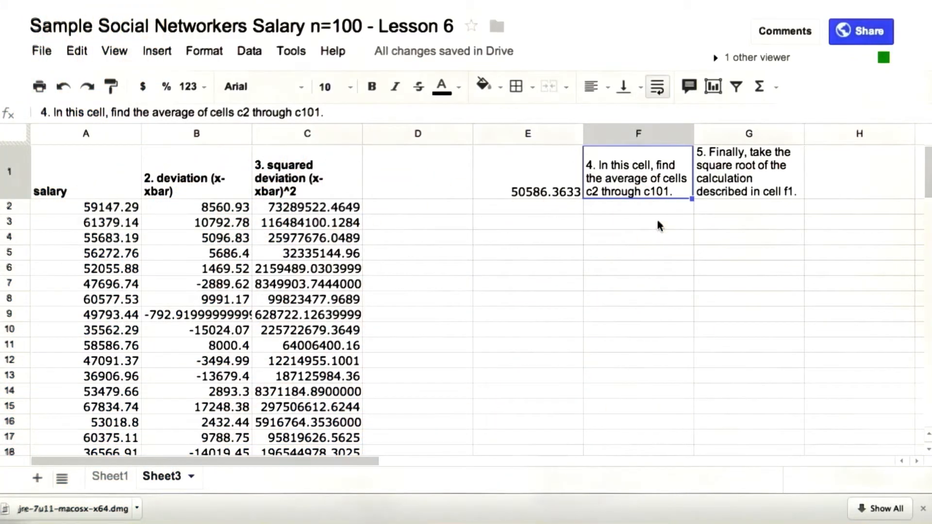
Enter =average(c2:c101) in F1, giving variance 113570640.179431
{"action": "type", "text": "=average("}
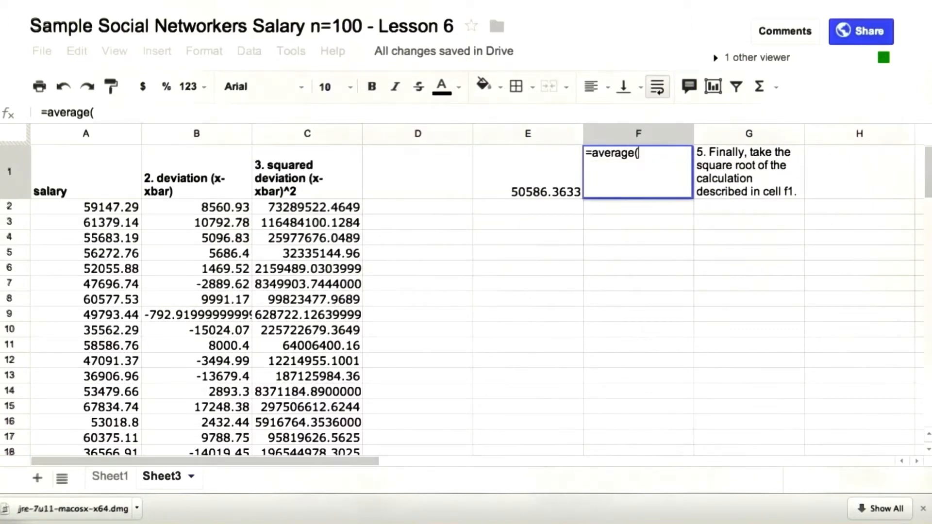
{"action": "type", "text": "c2:c101"}
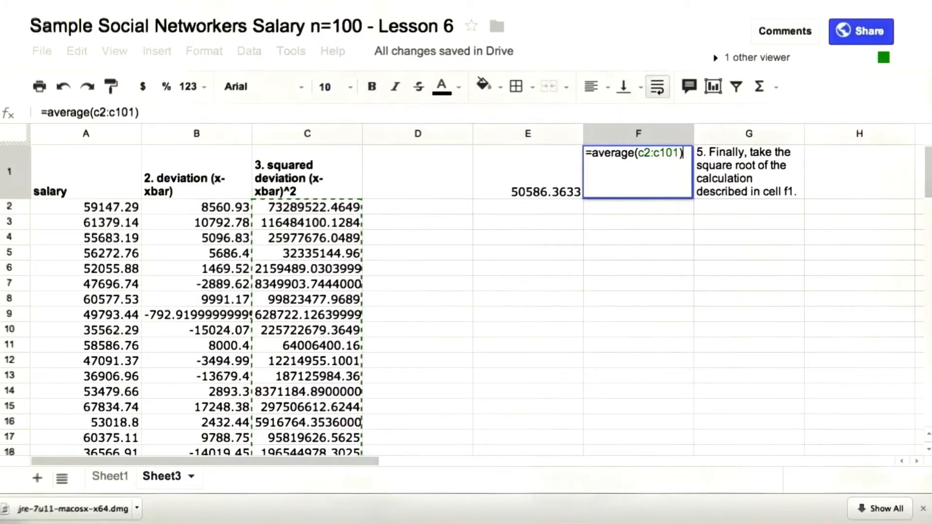
{"action": "key", "text": "enter"}
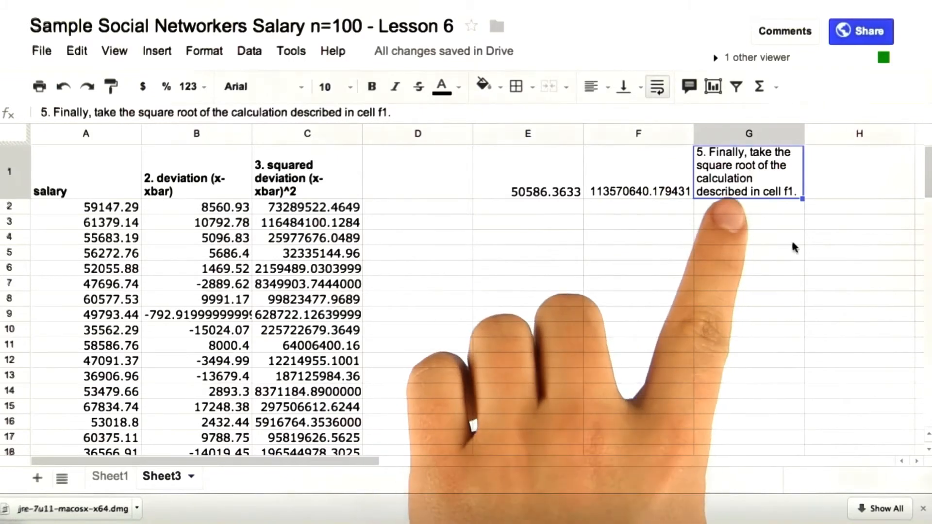
Type the formula =sqrt(f1) into G1 for the standard deviation
{"action": "type", "text": "="}
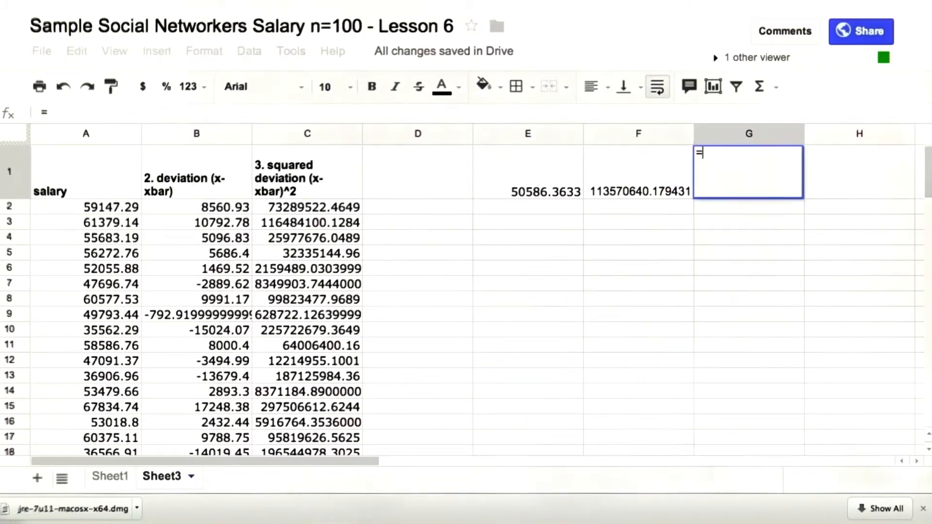
{"action": "type", "text": "sqrt"}
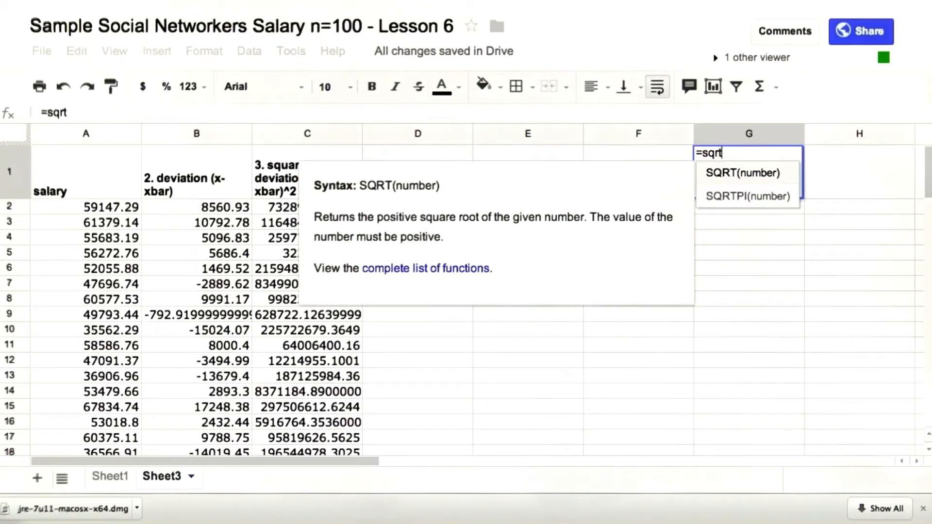
{"action": "type", "text": "("}
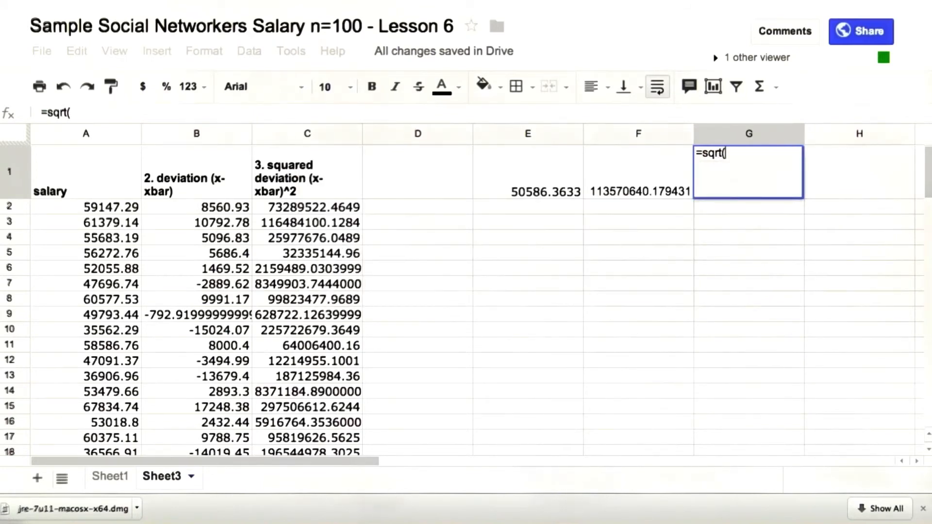
{"action": "type", "text": "f"}
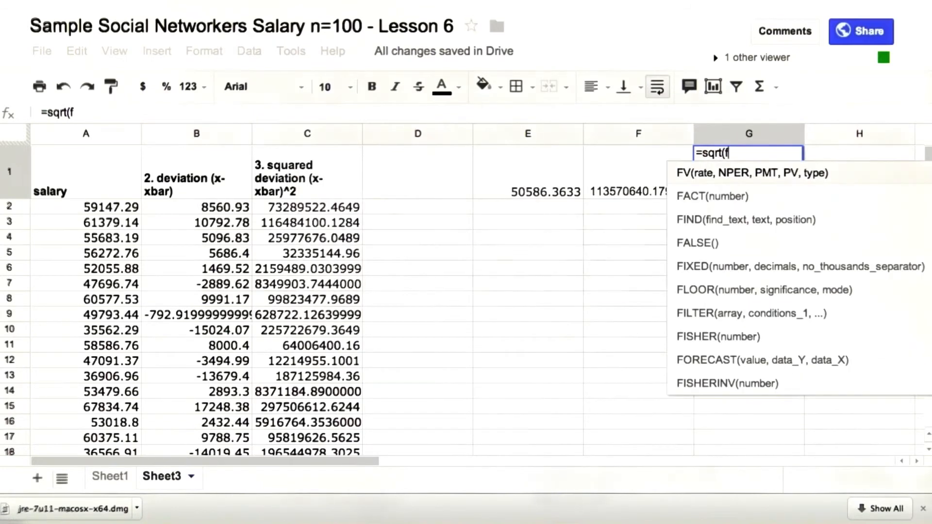
{"action": "type", "text": "1"}
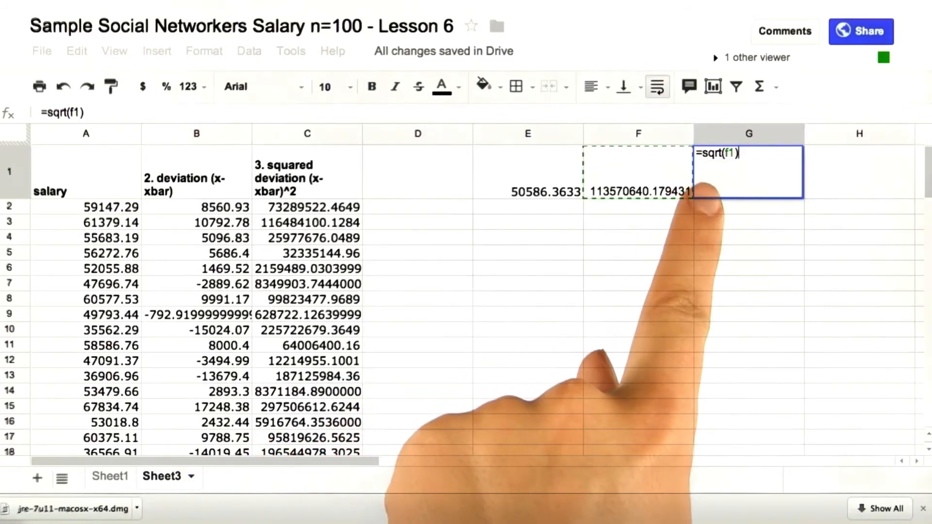
{"action": "mouse_move", "coordinate": [523, 190]}
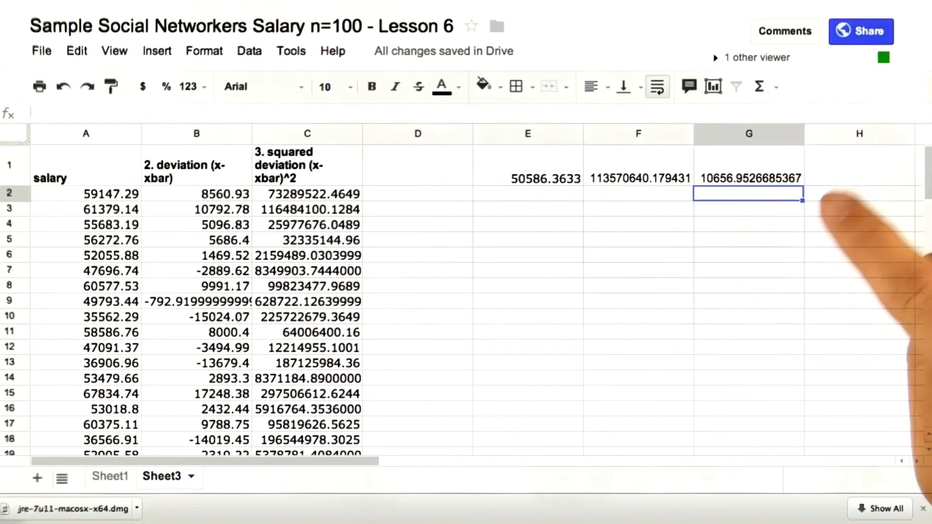
{"action": "mouse_move", "coordinate": [833, 267]}
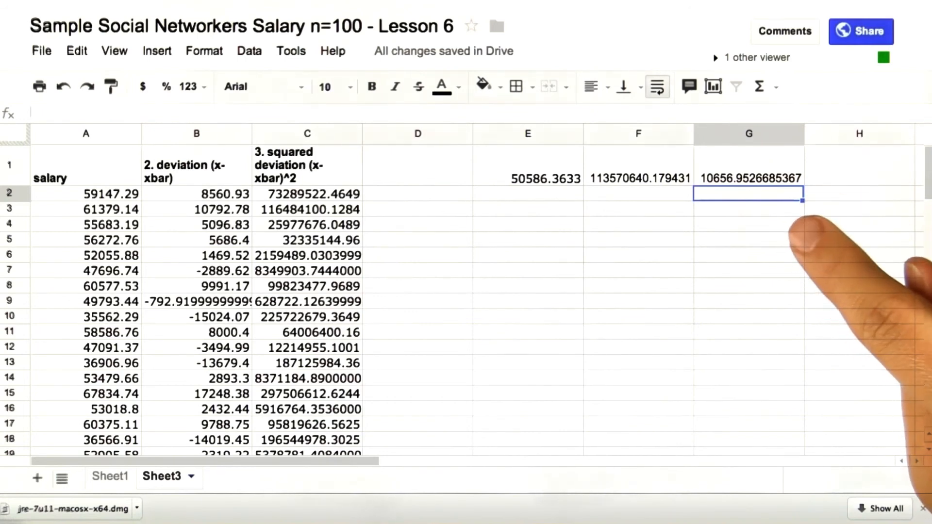